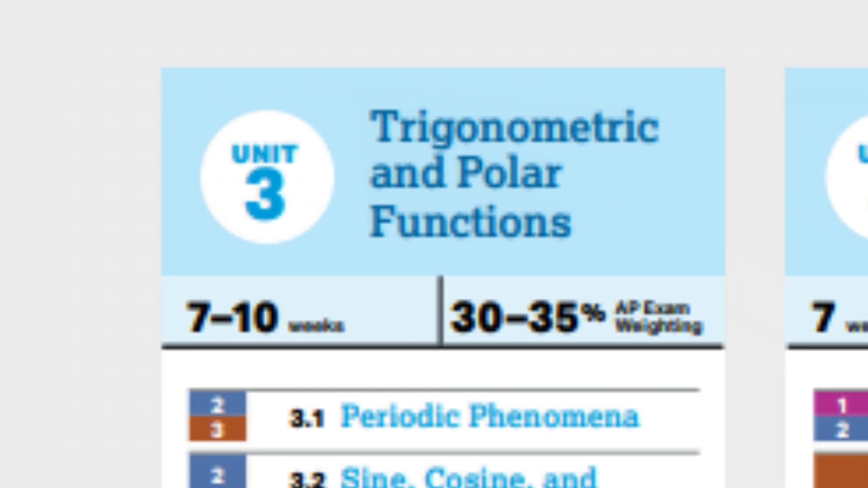
pyautogui.scroll(-3)
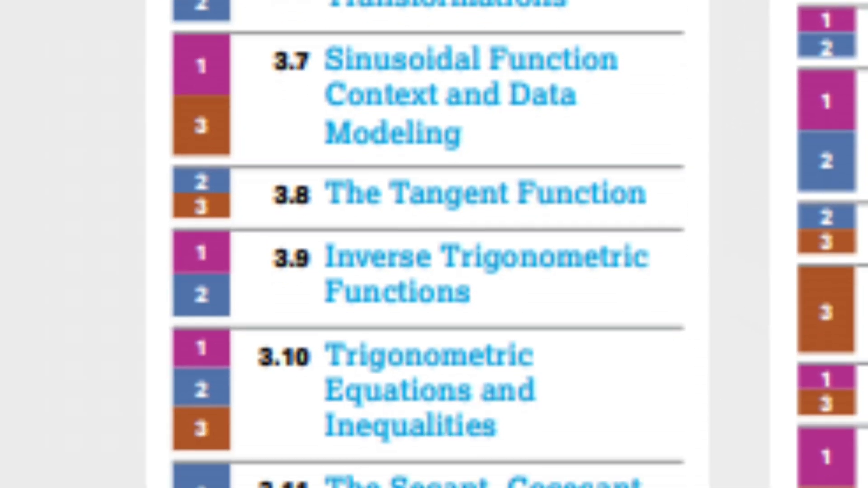